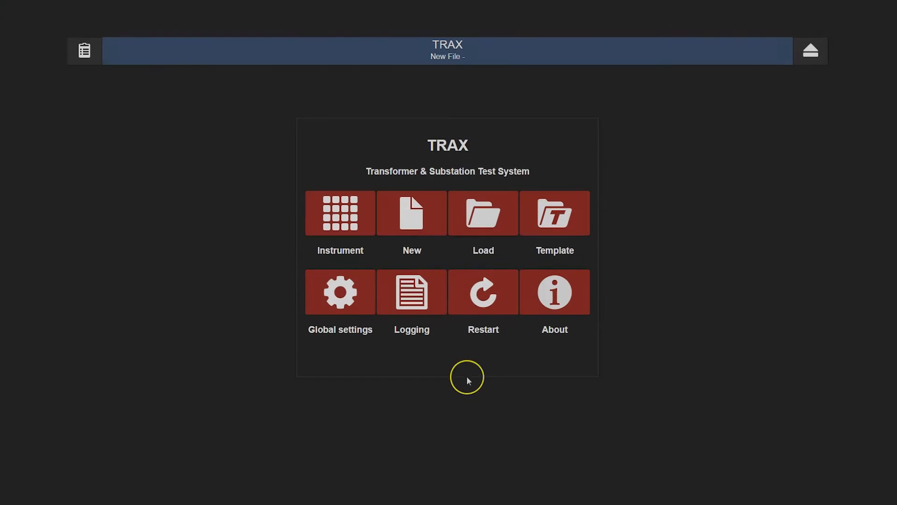
# Step: Start a new Winding Resistance test from the instrument list (manual mode, 35 A default)
pyautogui.click(340, 212)
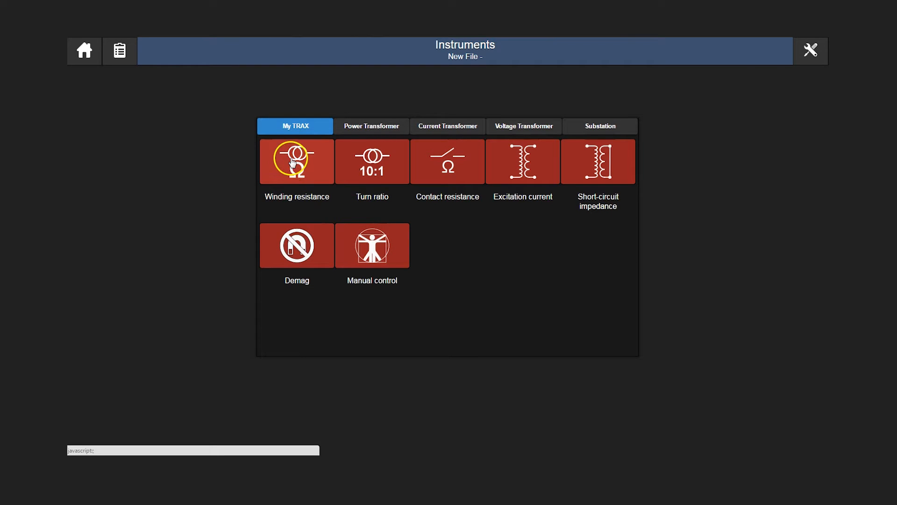
pyautogui.click(297, 161)
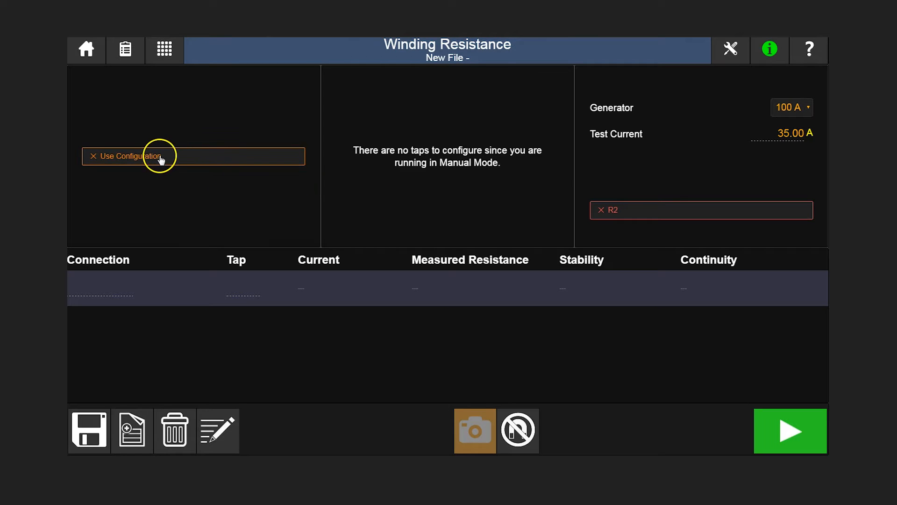
# Step: Use a YNd11 vector-group configuration with the 16 A generator and a 15.00 A test current
pyautogui.click(126, 156)
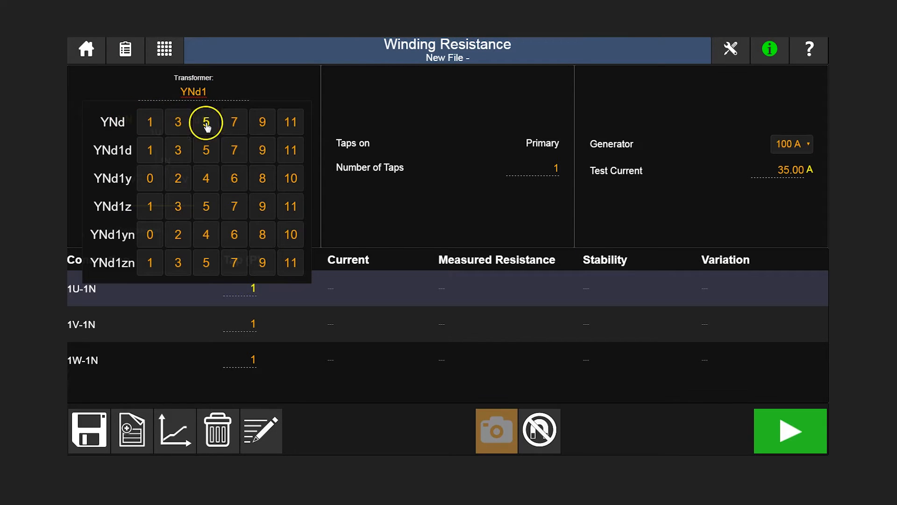
pyautogui.click(290, 121)
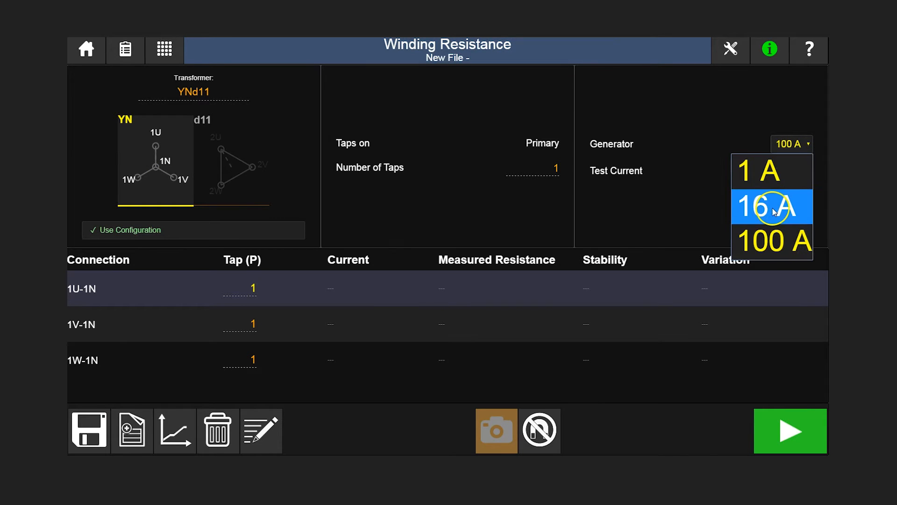
pyautogui.click(772, 207)
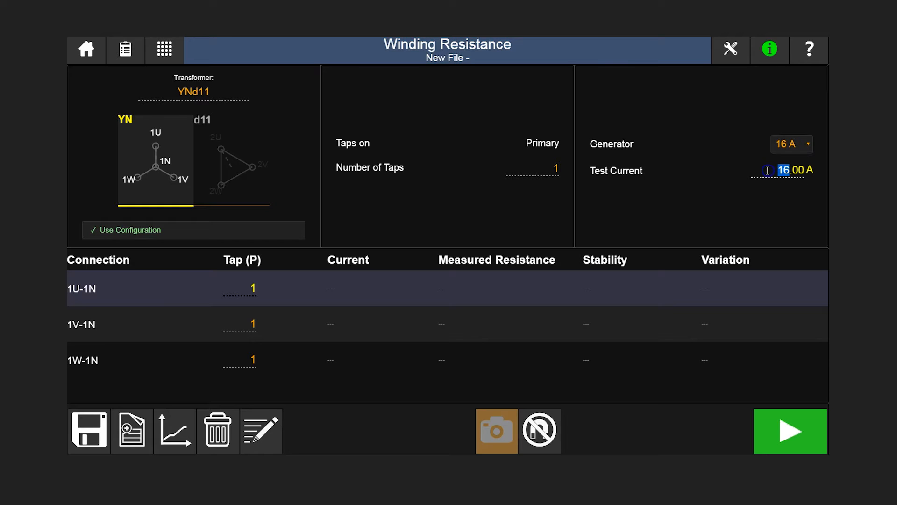
pyautogui.write('15.00')
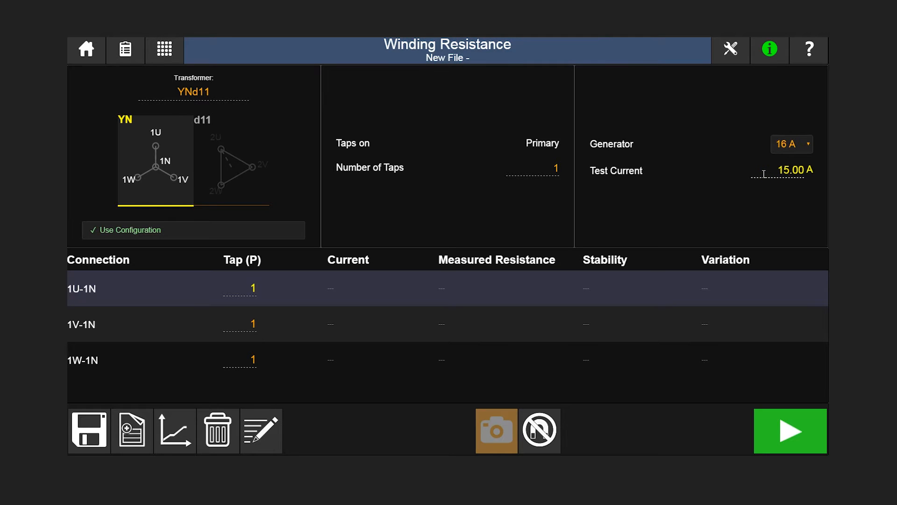
pyautogui.click(780, 170)
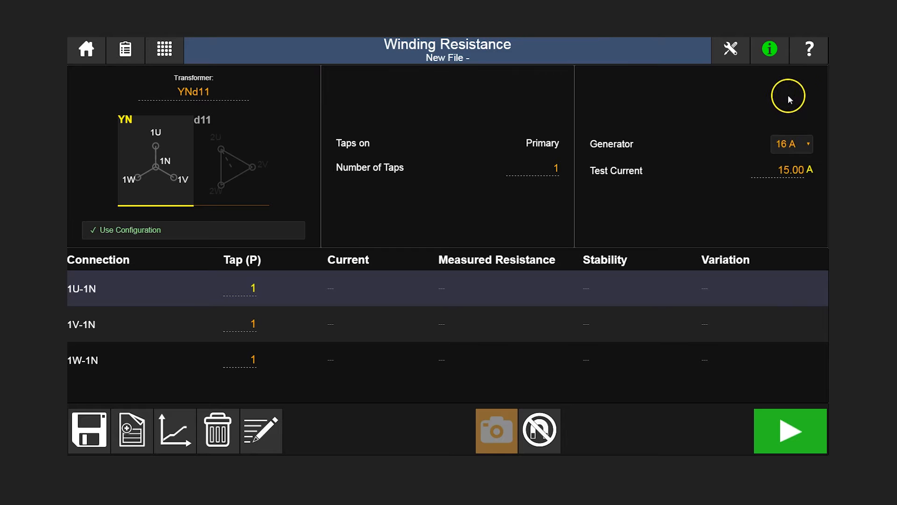
# Step: Run the measurement, giving 351.7 mΩ on 1U-1N at 15.00 A
pyautogui.click(808, 50)
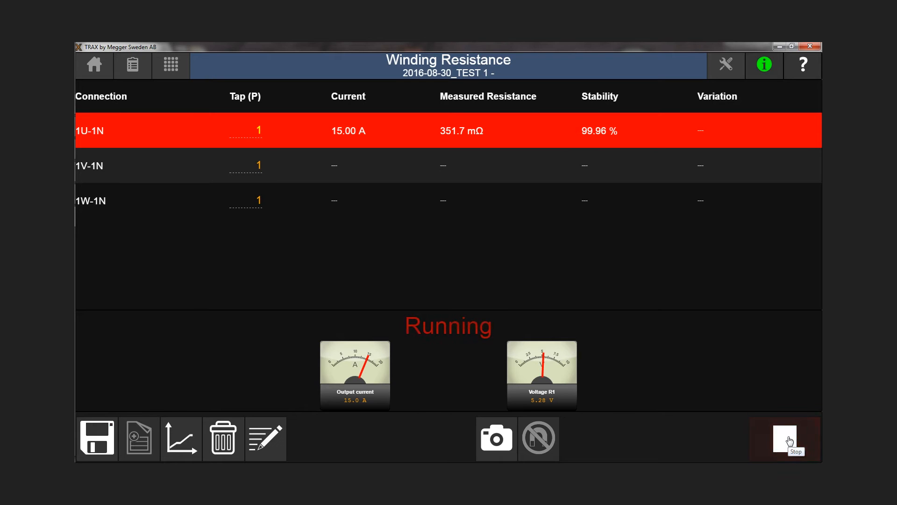
# Step: Stop after all three windings read (351.7, 348.4, 343.7 mΩ) and move on to demagnetization
pyautogui.click(784, 437)
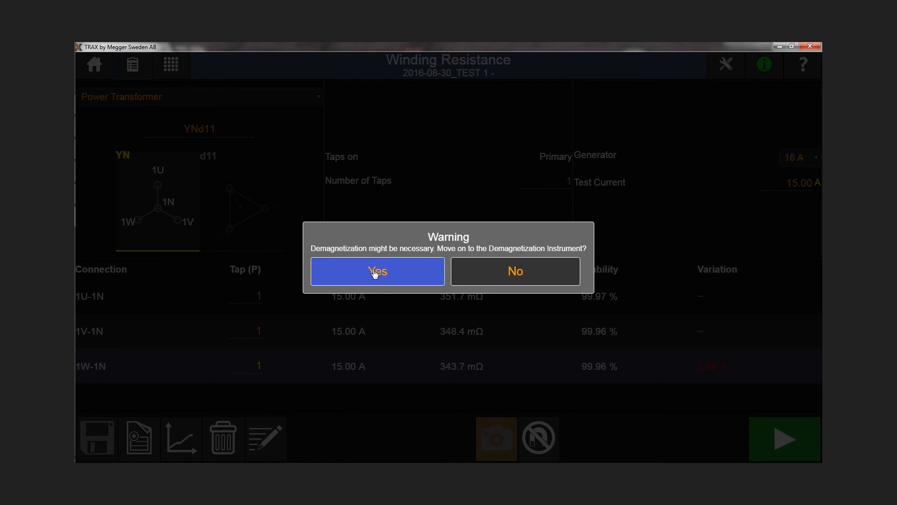
pyautogui.click(377, 271)
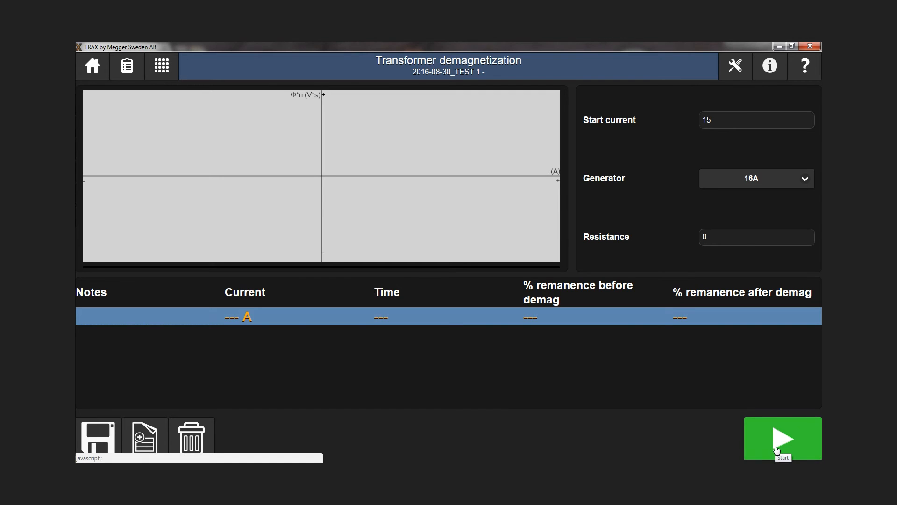
# Step: Demagnetize the transformer (57.45 % to <1 % remanence) and show both results in the test report
pyautogui.click(782, 438)
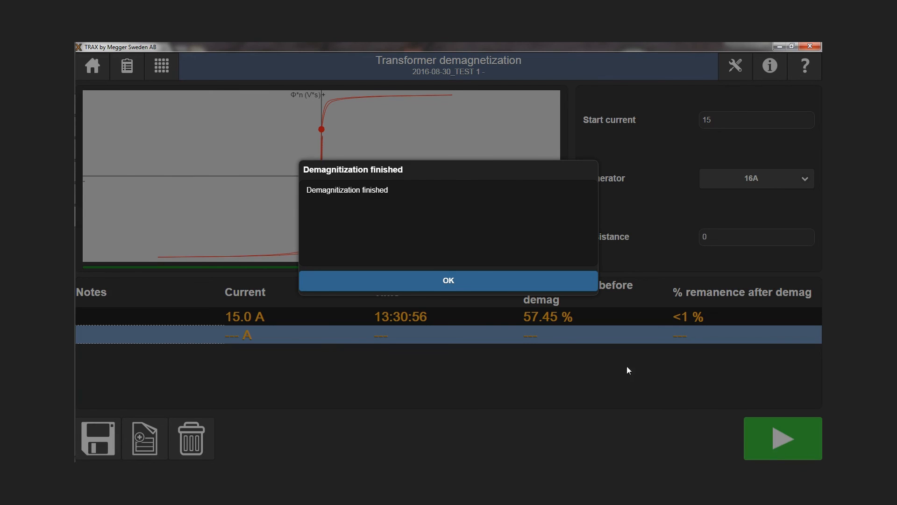
pyautogui.click(448, 280)
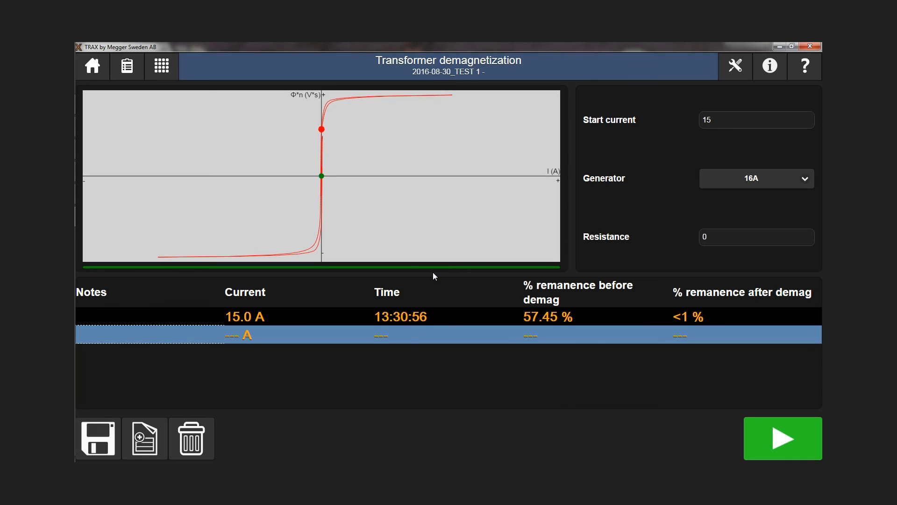
pyautogui.click(804, 65)
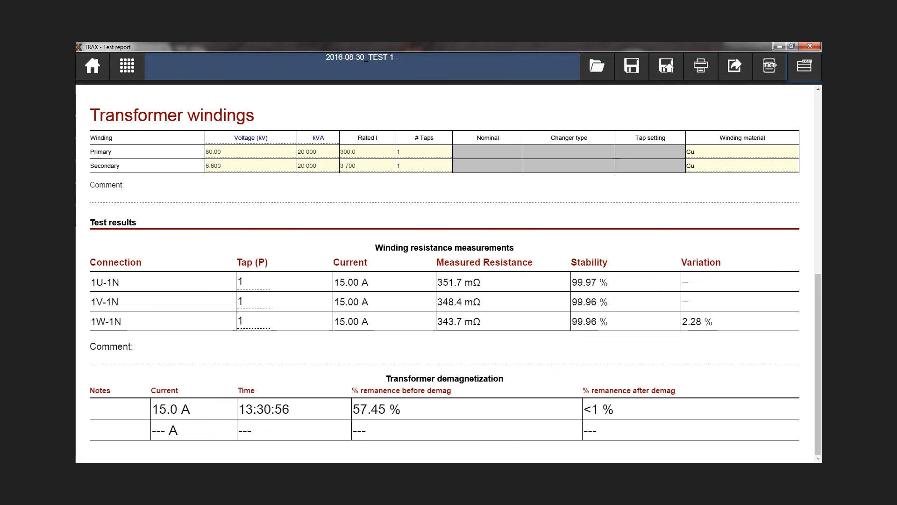